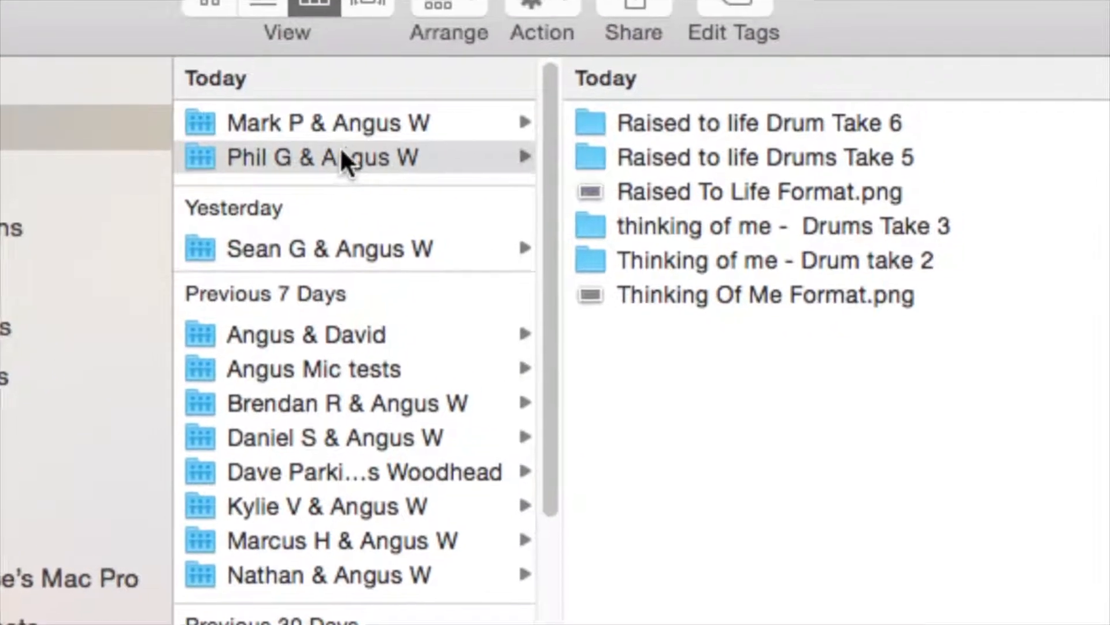
left_click(311, 156)
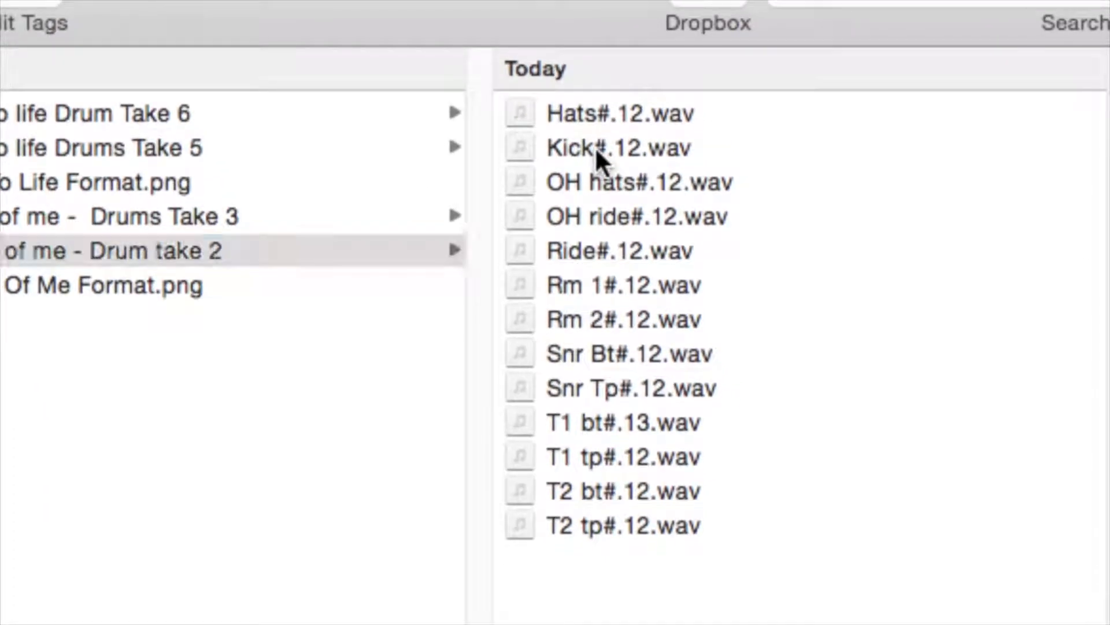
Step: Rename the Snr Tp drum file so it starts with the prefix 01-
left_click(616, 148)
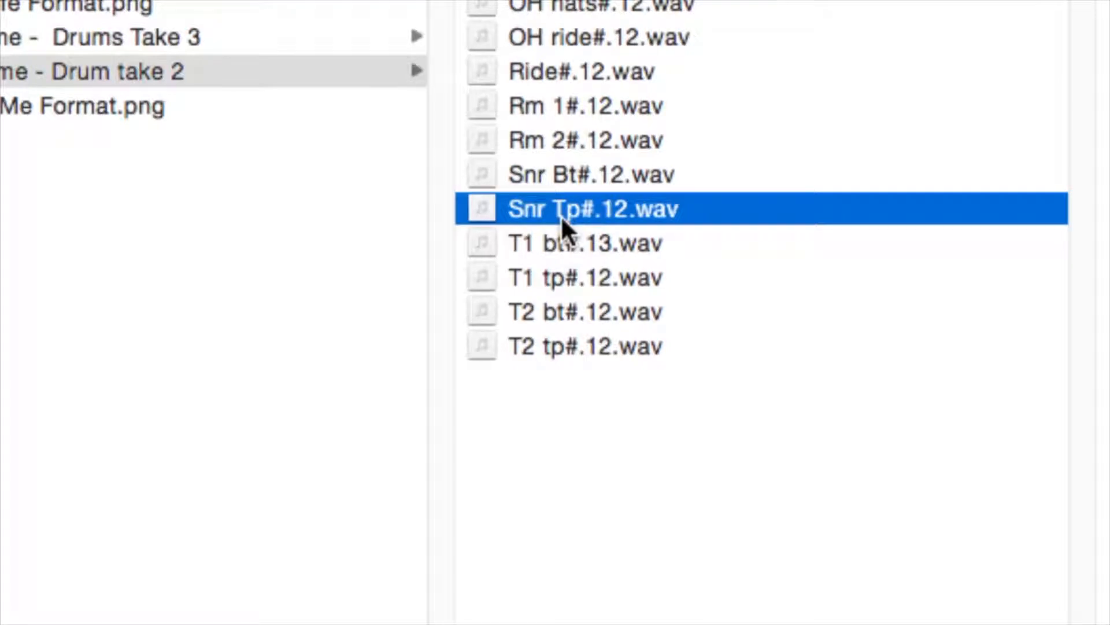
double_click(592, 208)
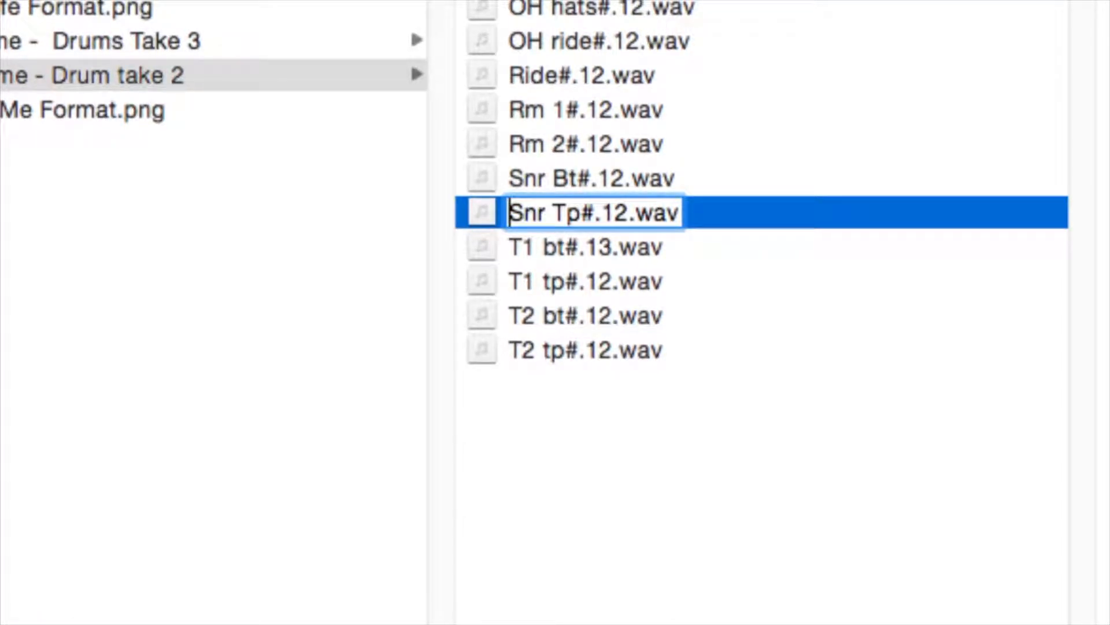
type("01-")
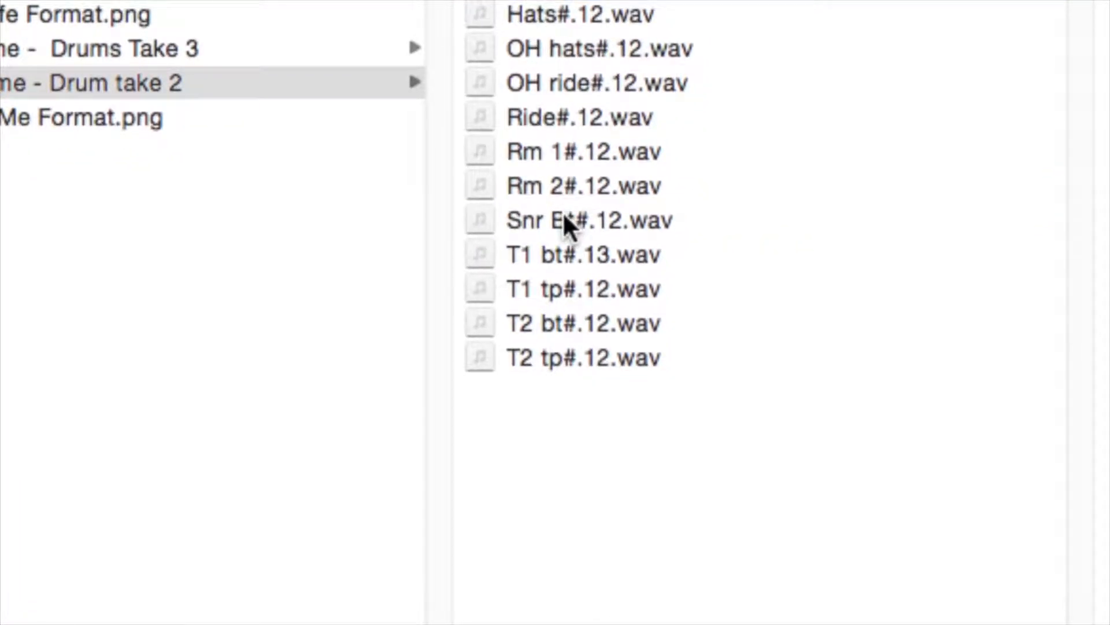
left_click(588, 220)
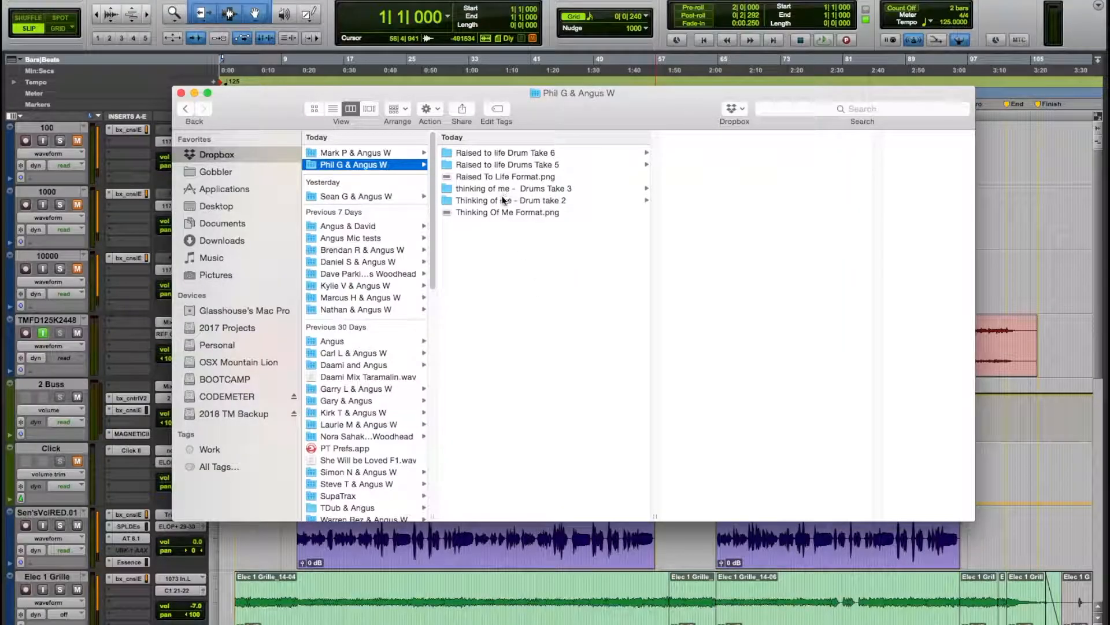
Step: Finish numbering the take 2 drum files 00- to 12-, then close Finder
left_click(511, 200)
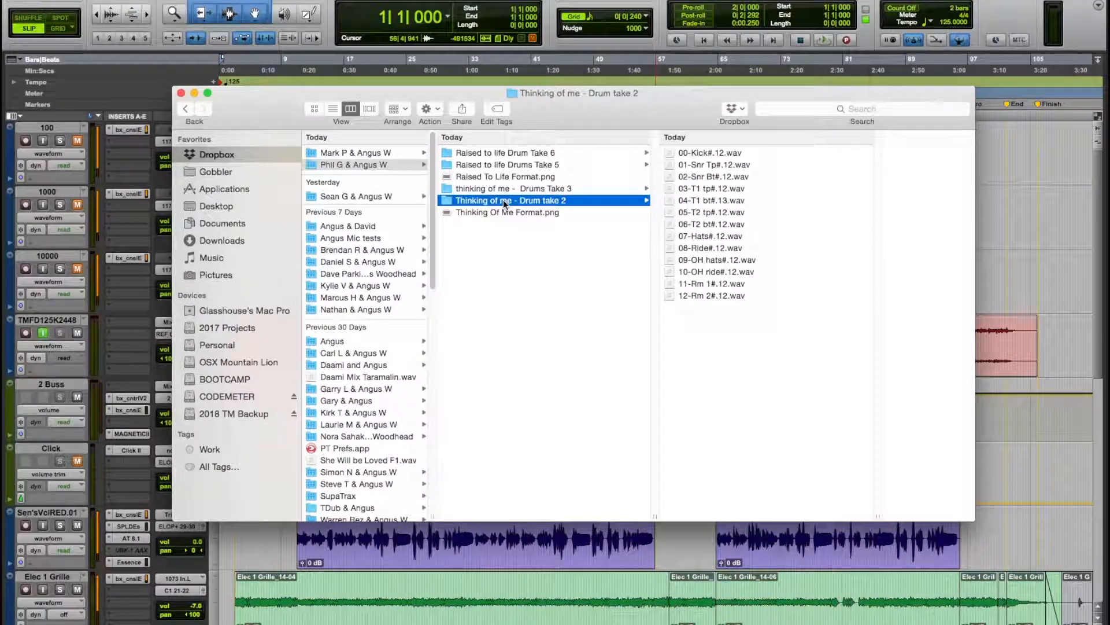
mouse_move(690, 157)
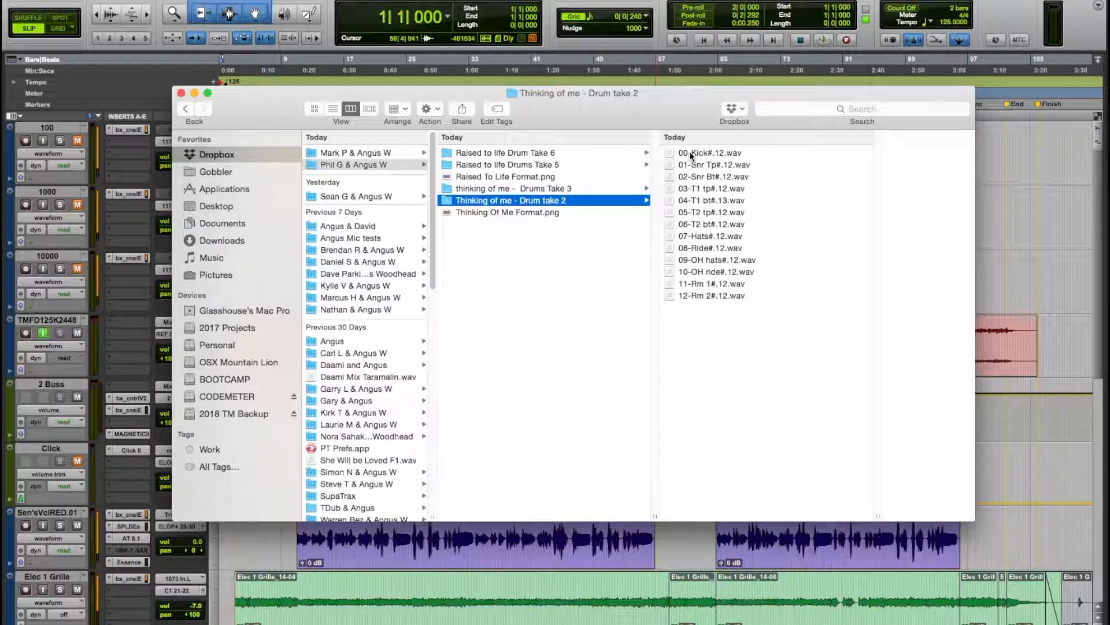
mouse_move(695, 160)
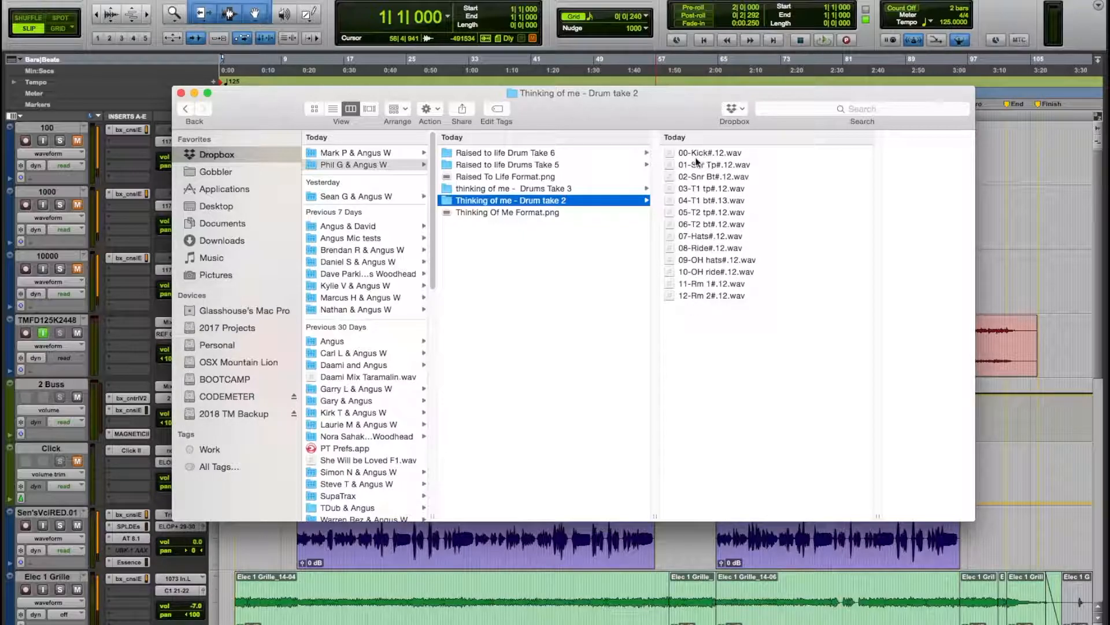
left_click(513, 187)
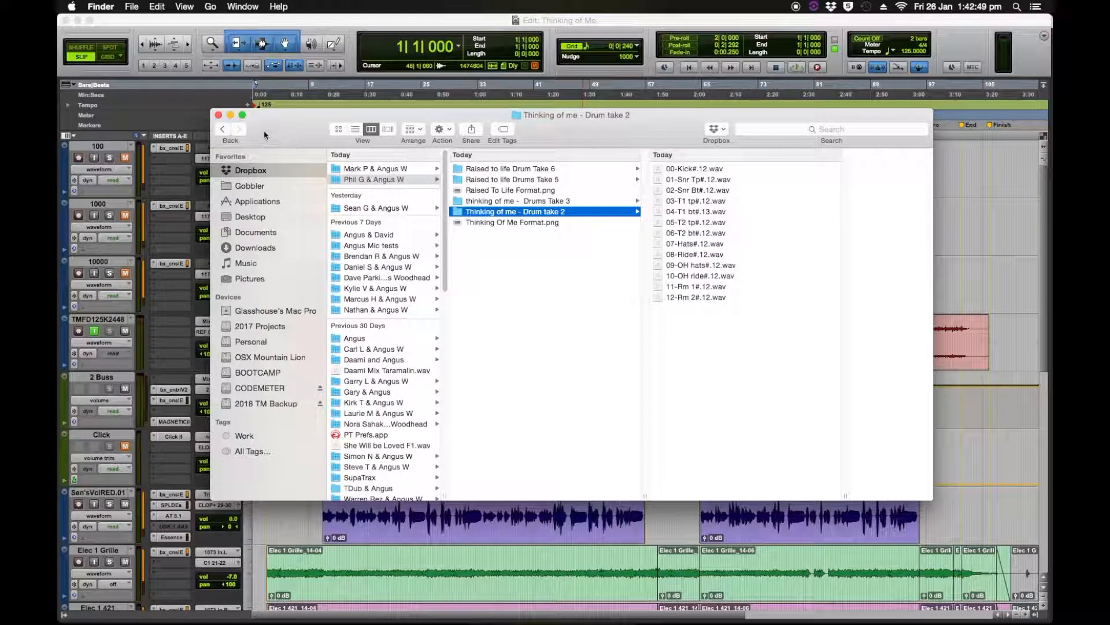
left_click(218, 114)
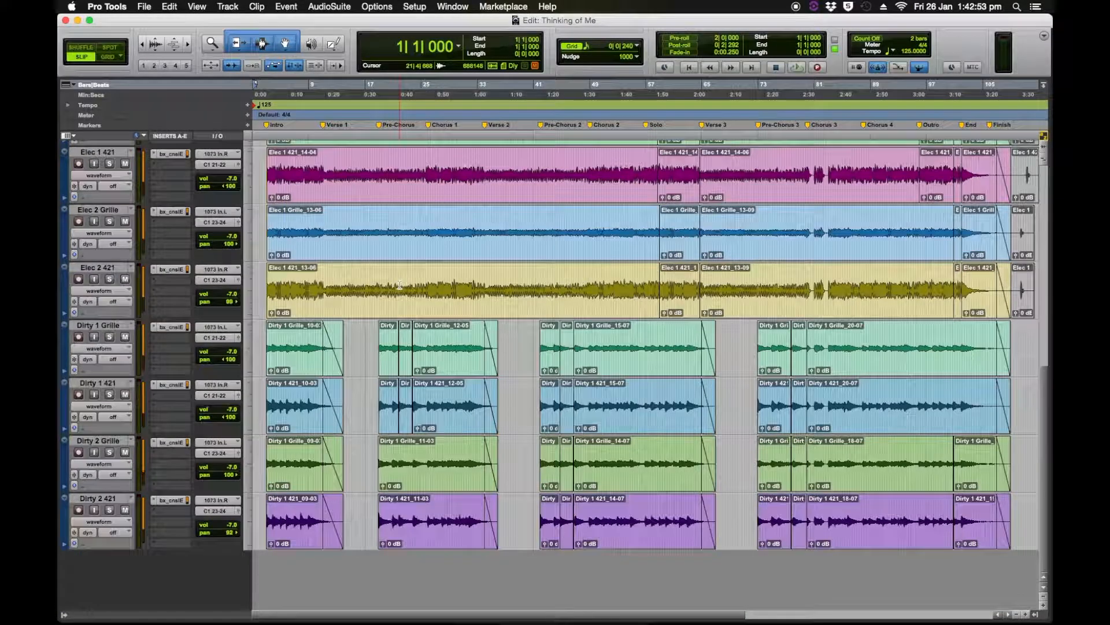
Step: Bring Pro Tools forward and choose File > Import > Audio
double_click(99, 498)
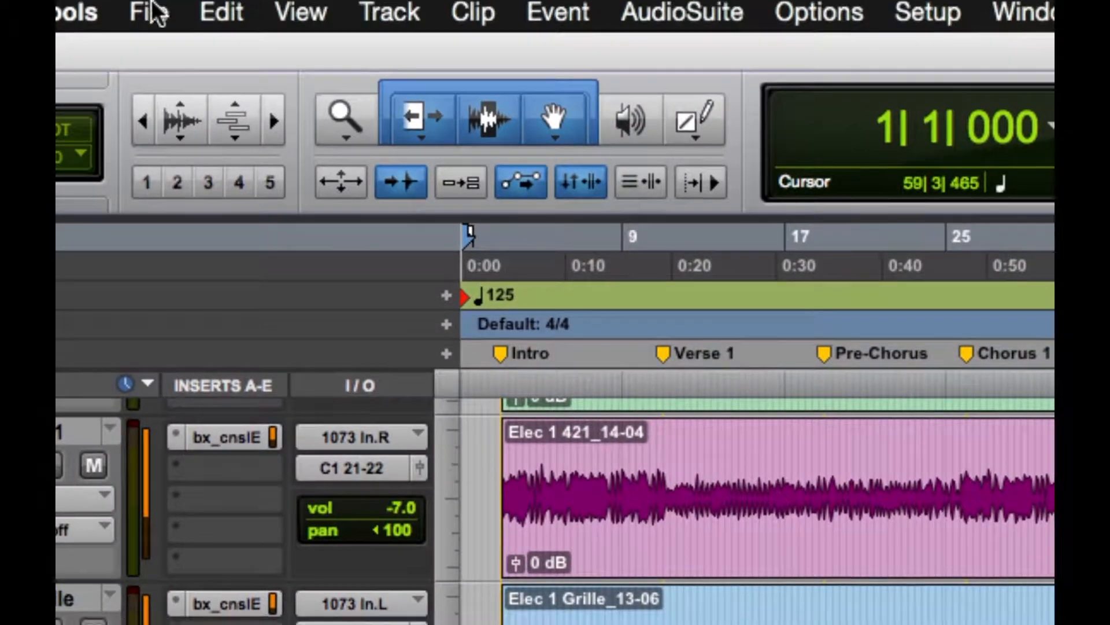
left_click(147, 13)
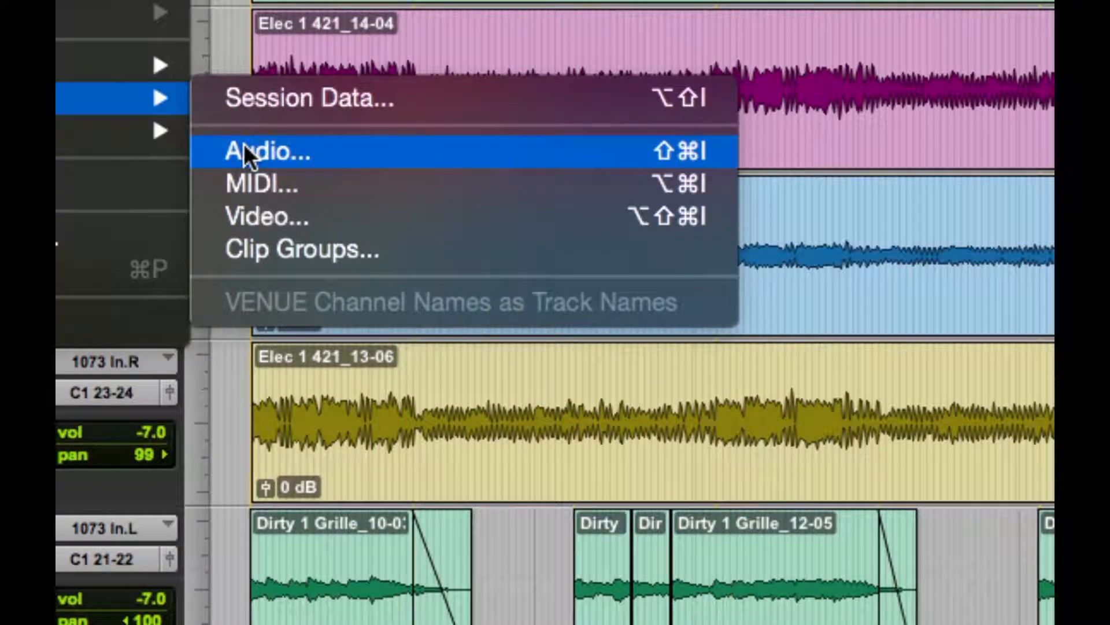
left_click(269, 151)
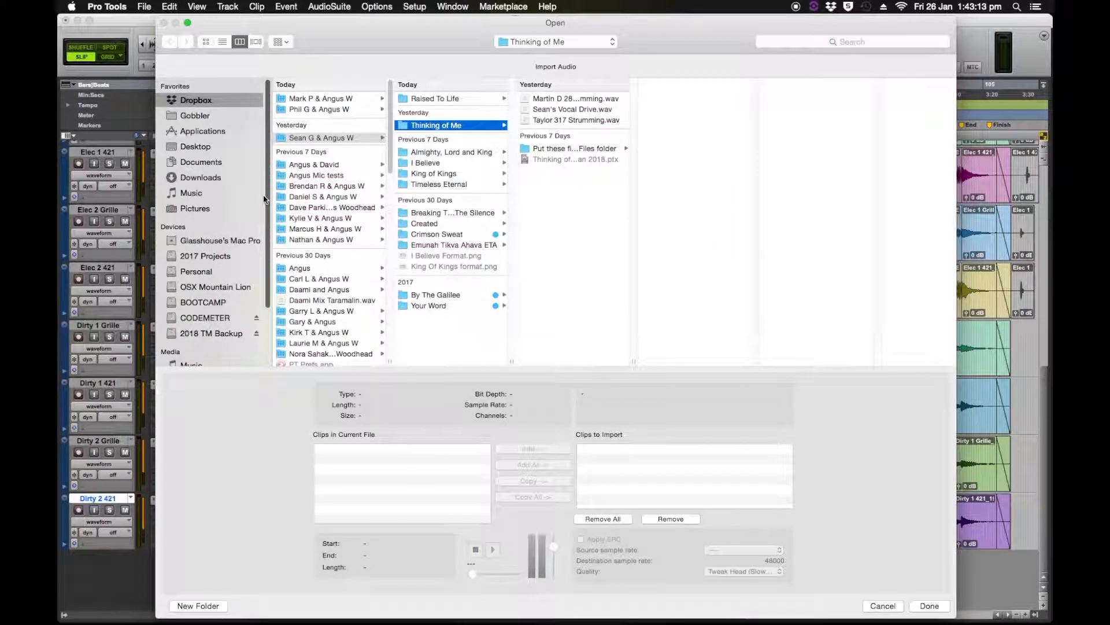
Step: Queue all thirteen numbered WAVs from 'Thinking of me - Drum take 2' as copies
left_click(321, 109)
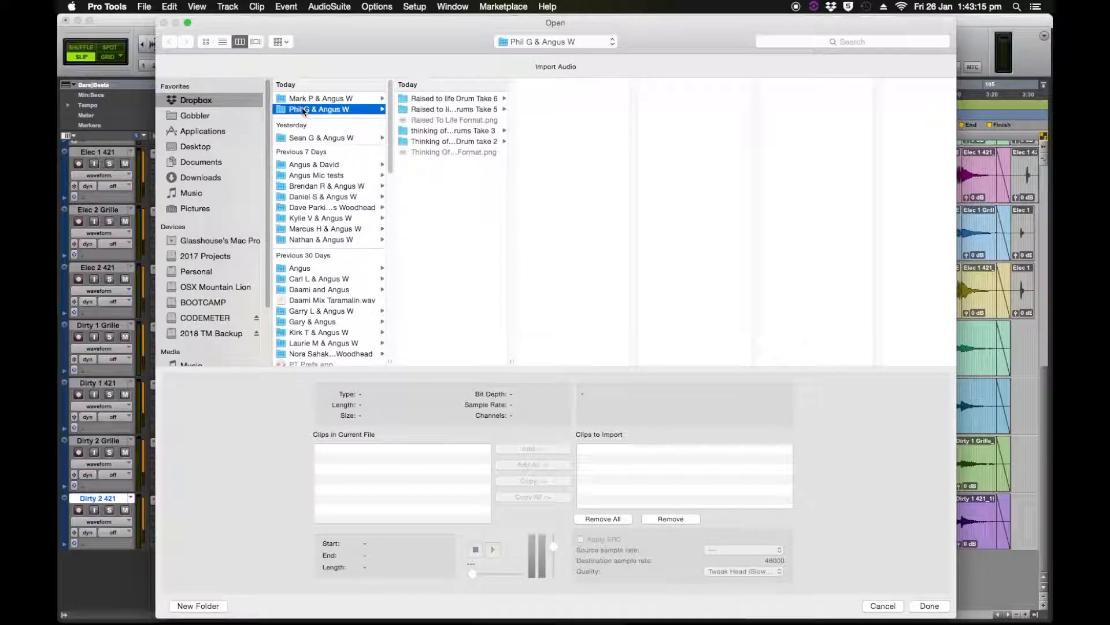
left_click(453, 141)
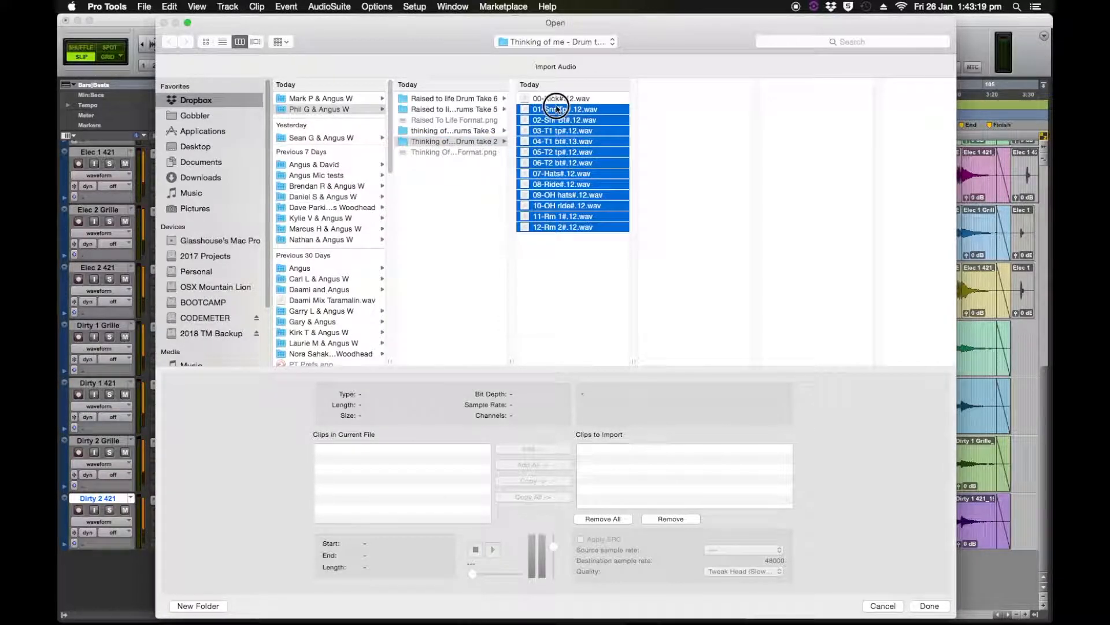
left_click(560, 98)
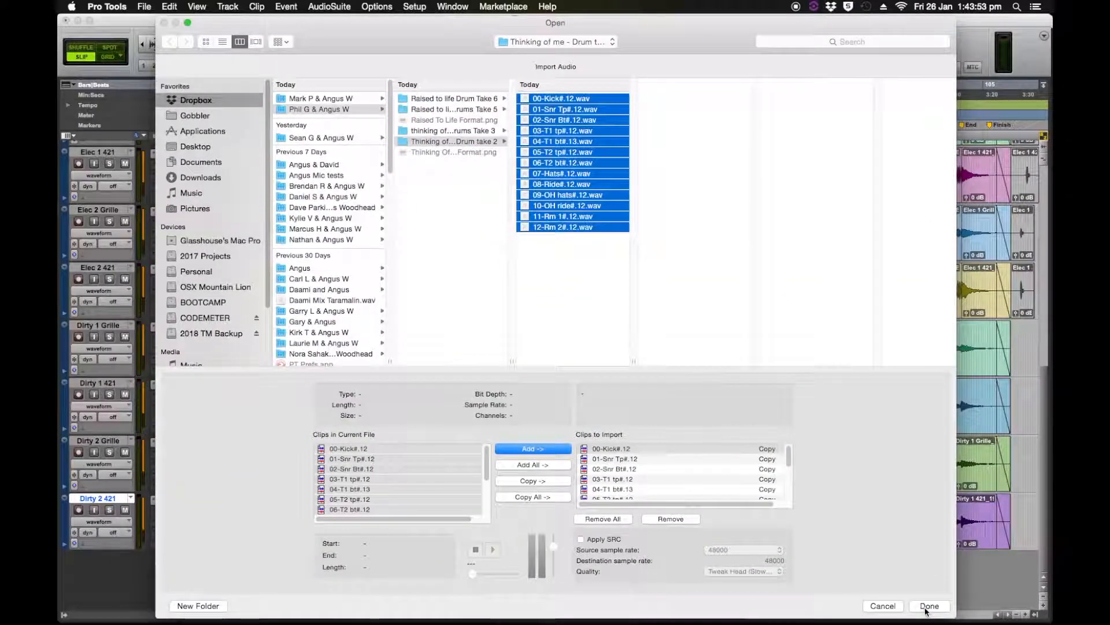
left_click(928, 606)
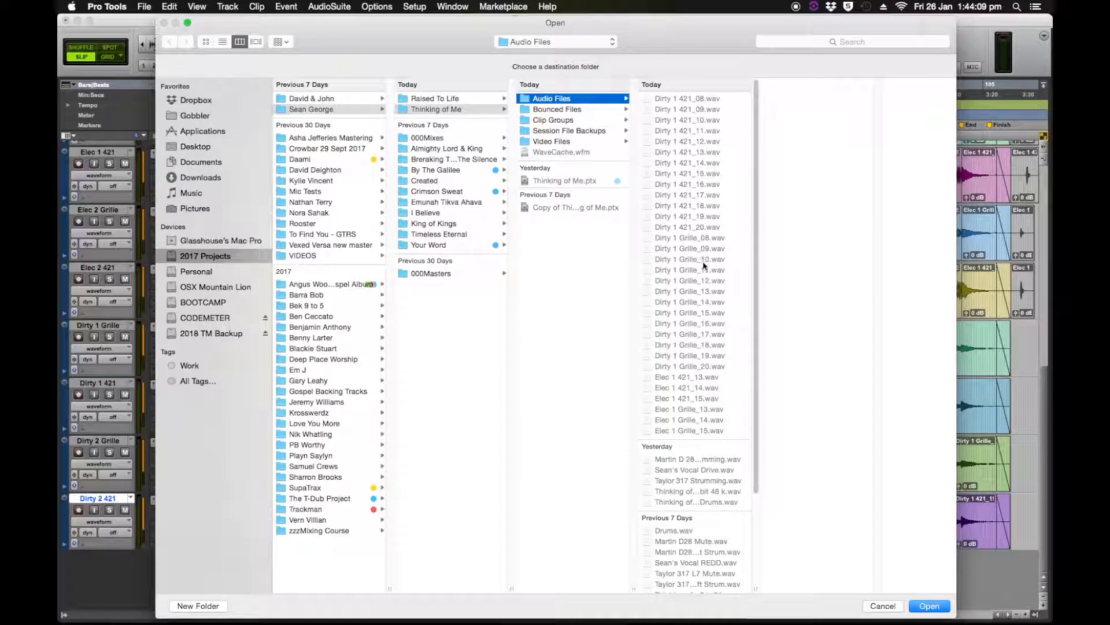
Step: Choose the session's Audio Files folder as the import destination
left_click(928, 605)
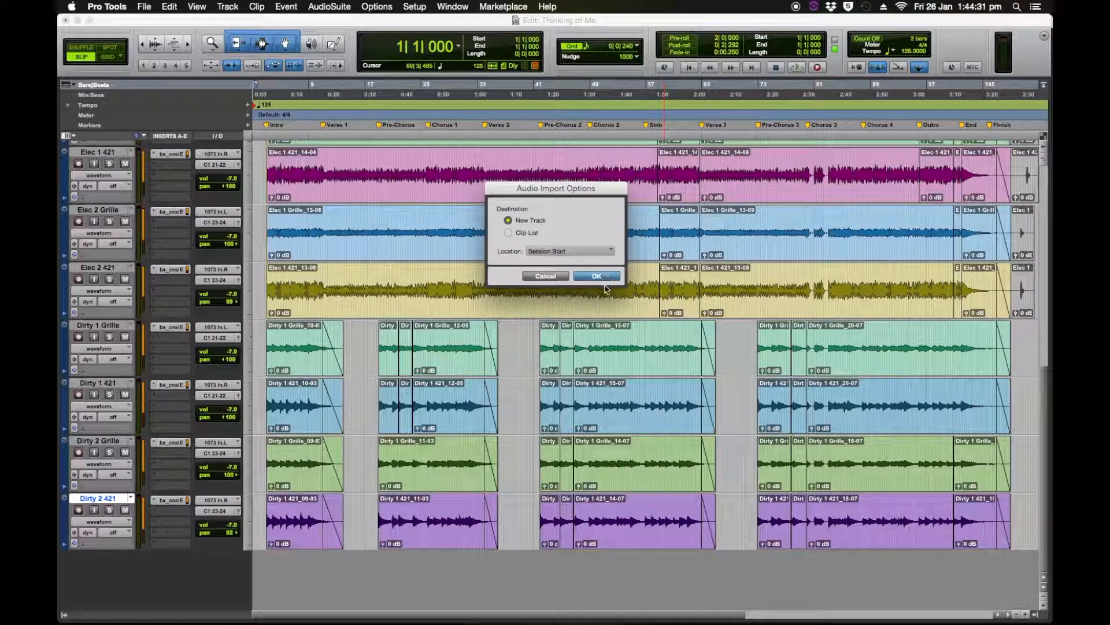
Step: Import the drum files onto new tracks at session start and select 00-Kick through 12-Rm 2
left_click(595, 275)
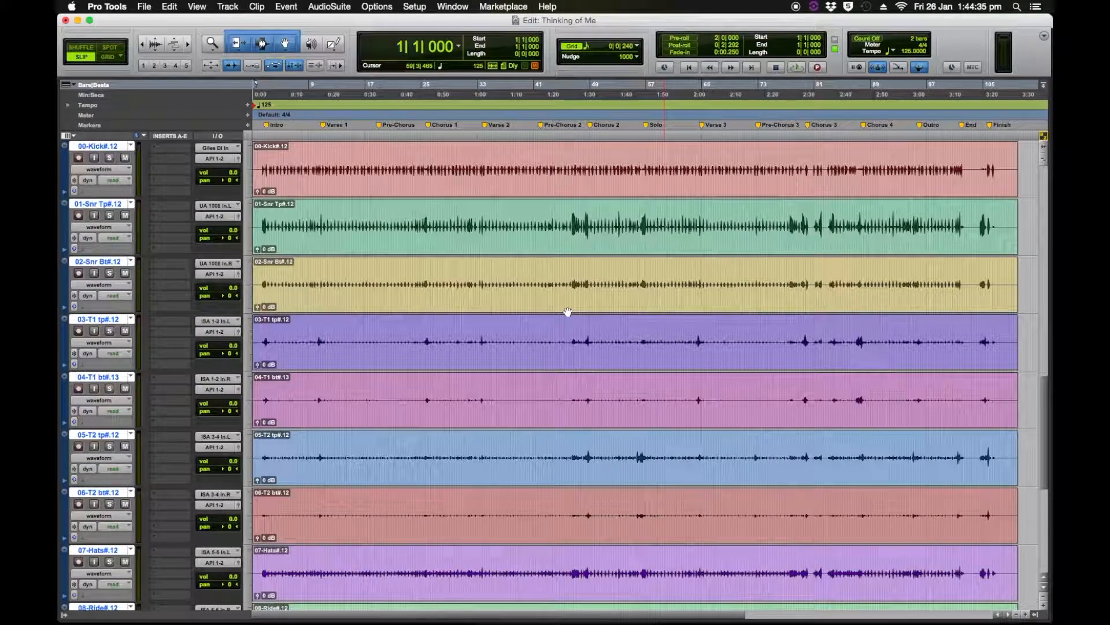
scroll("down", 3)
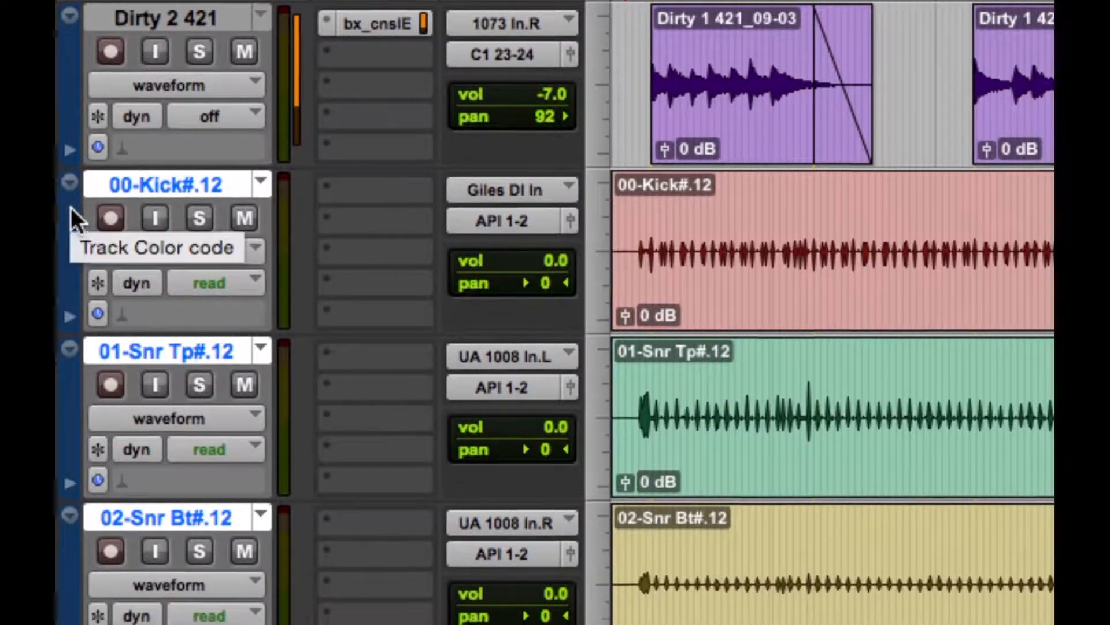
scroll("down", 3)
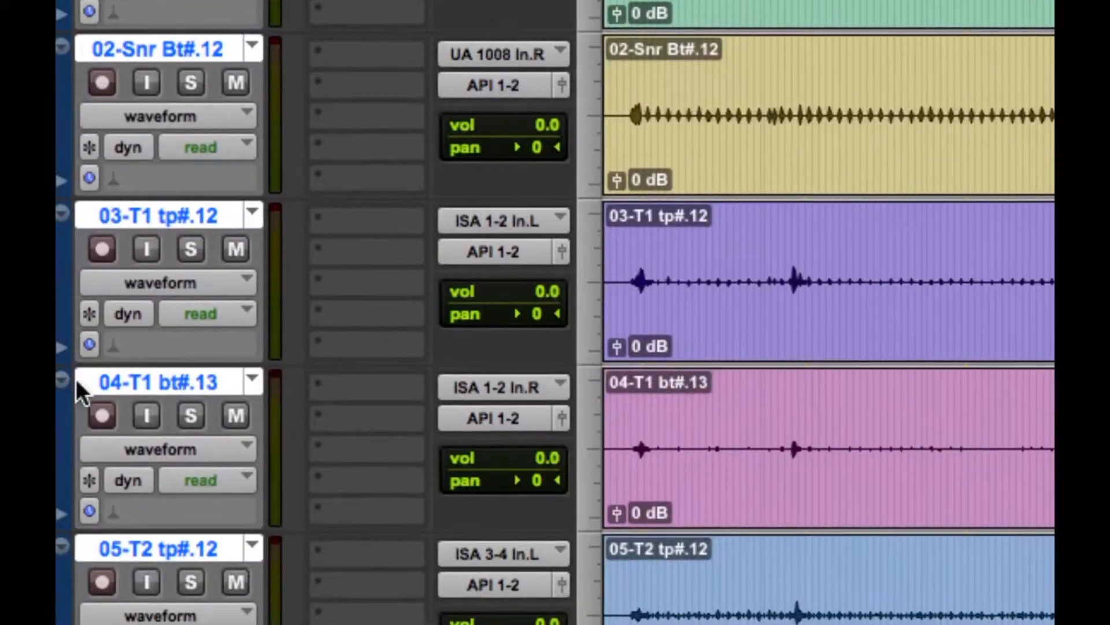
scroll("down", 3)
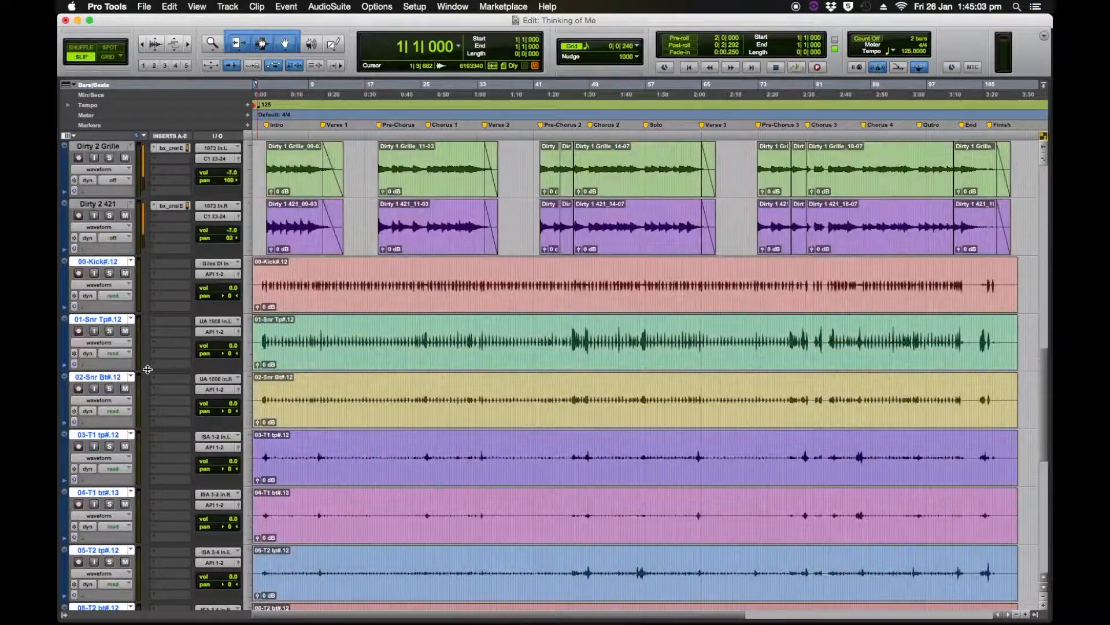
scroll("down", 3)
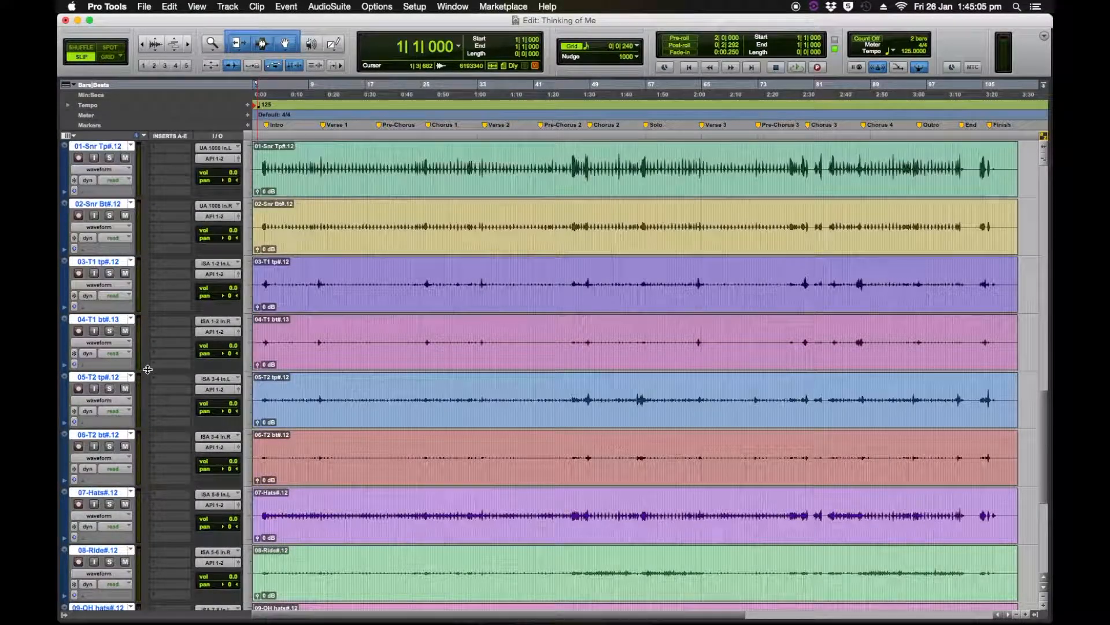
mouse_move(148, 372)
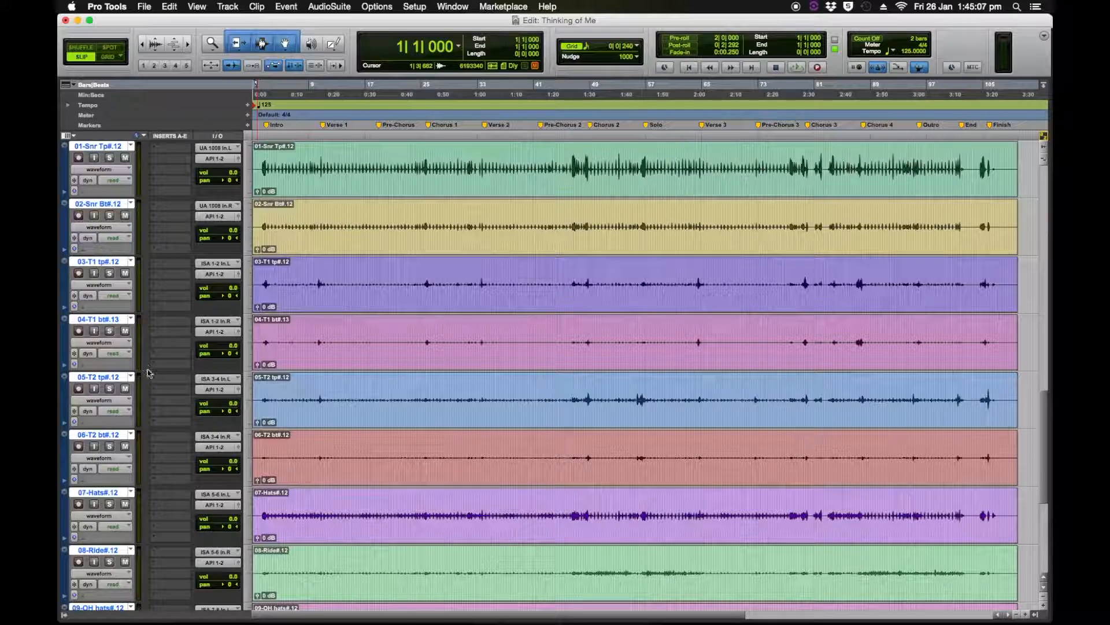
left_click(227, 6)
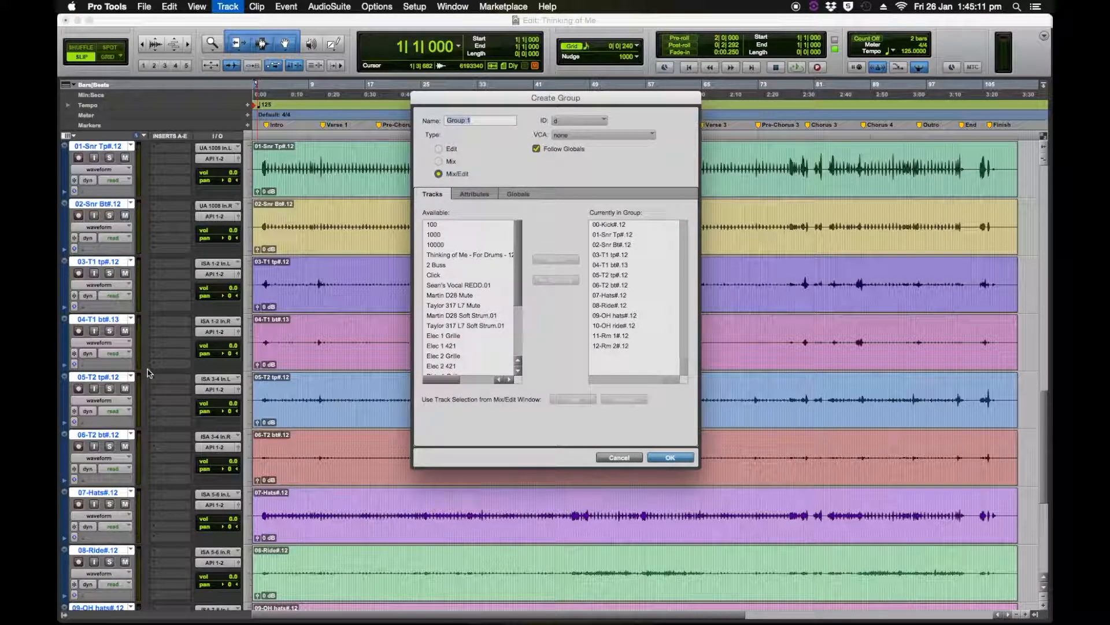
Step: Name the new Mix/Edit group 'Drums' and confirm it
type("Drums")
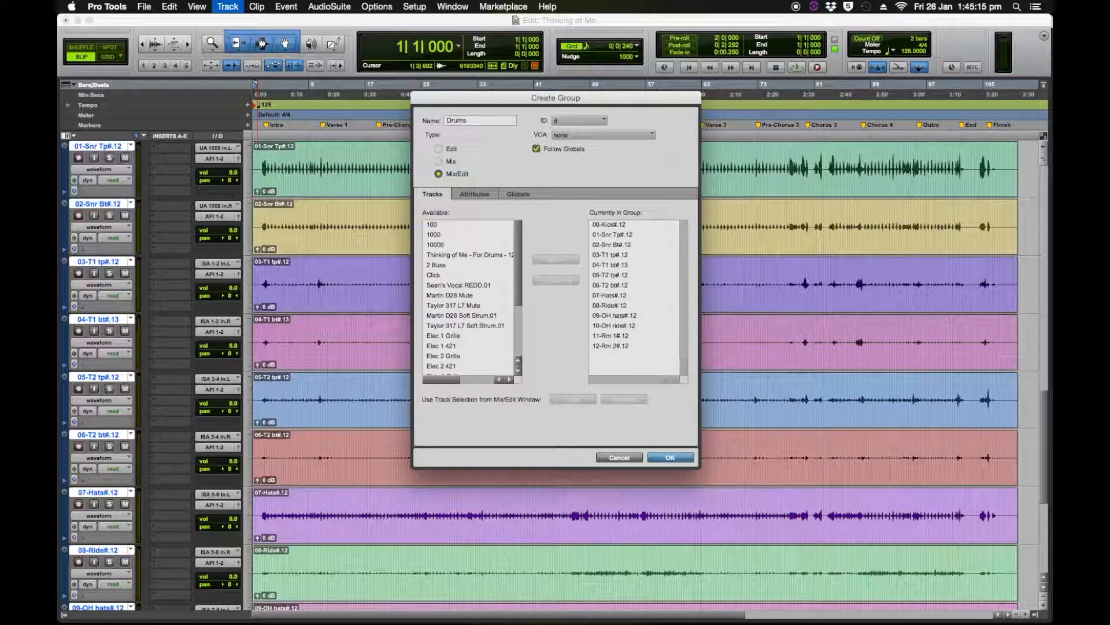
left_click(670, 457)
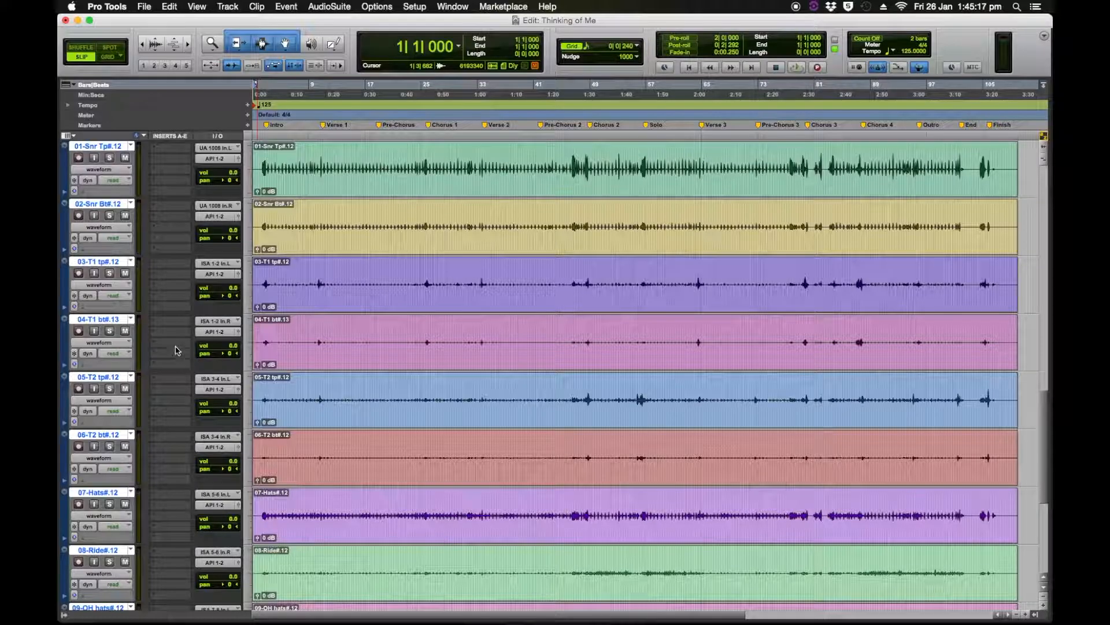
scroll("down", 3)
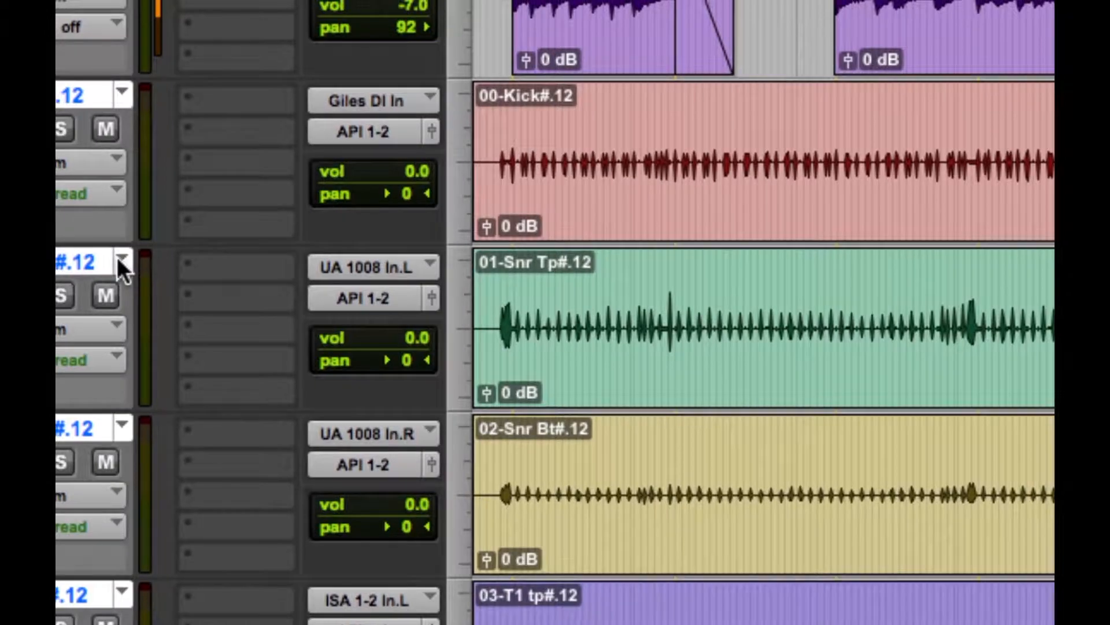
Step: Add a new empty playlist to every track in the Drums group
left_click(122, 267)
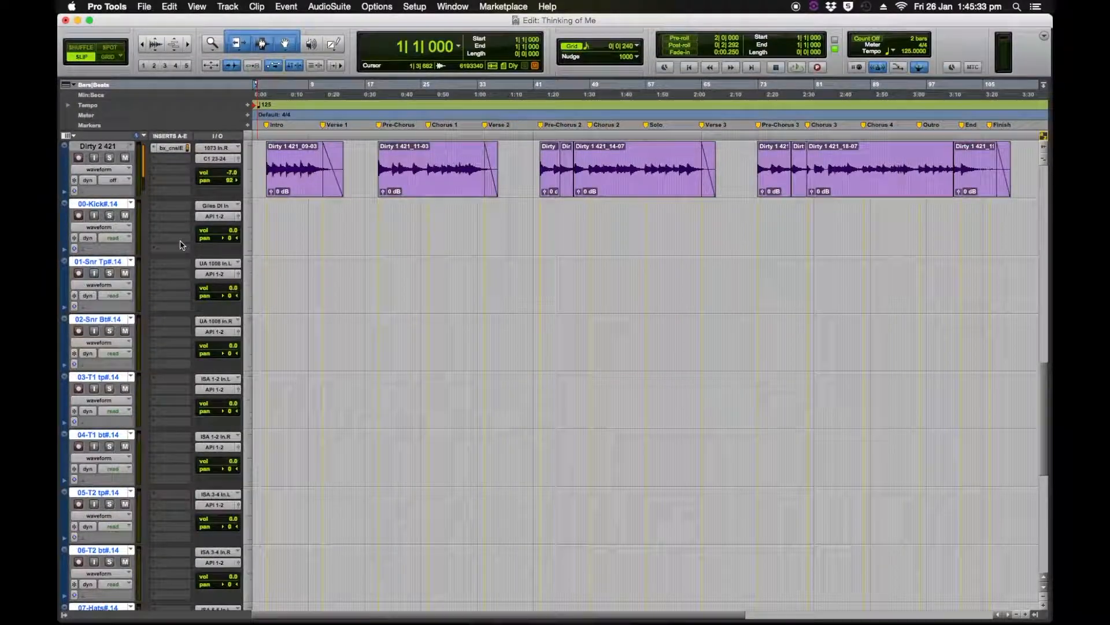
scroll("down", 3)
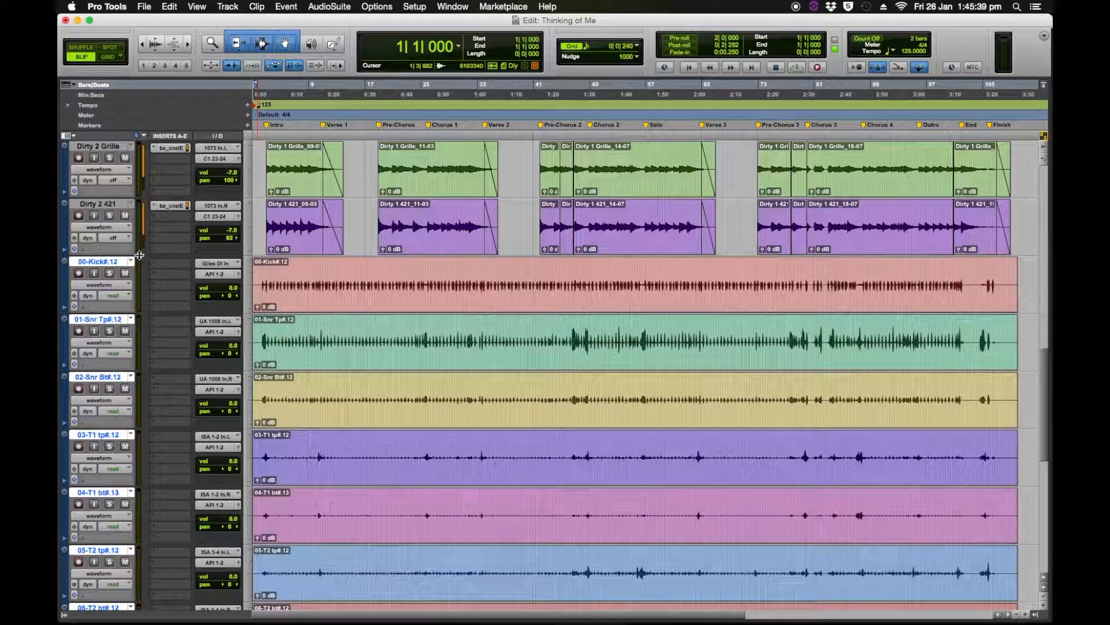
scroll("down", 3)
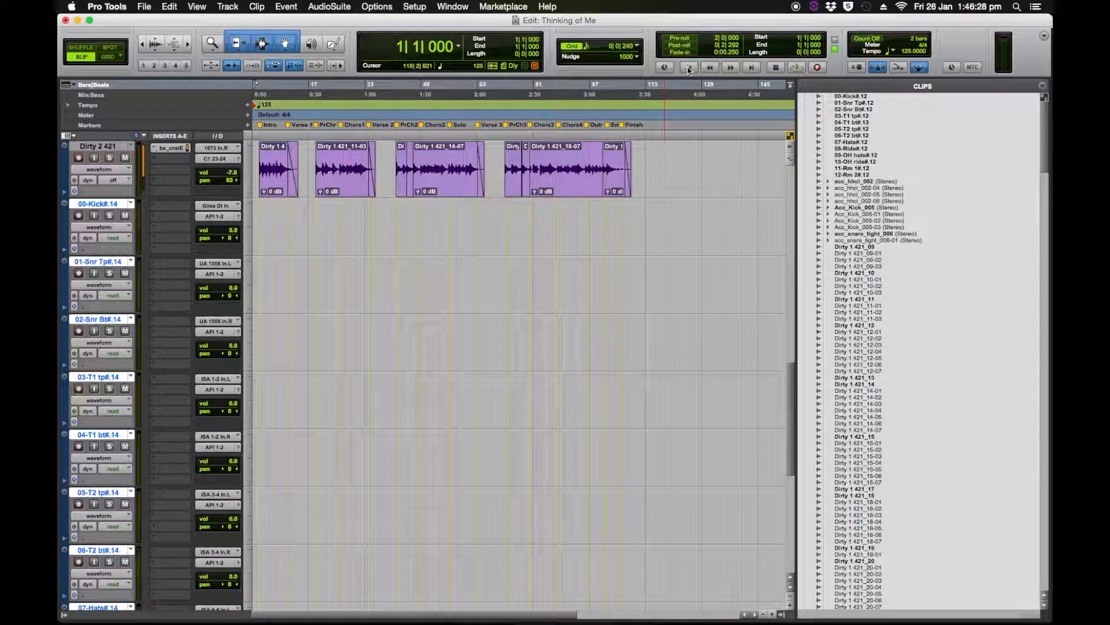
Step: Import Audio: queue all twelve Drum Take 3 files as copies
left_click(144, 7)
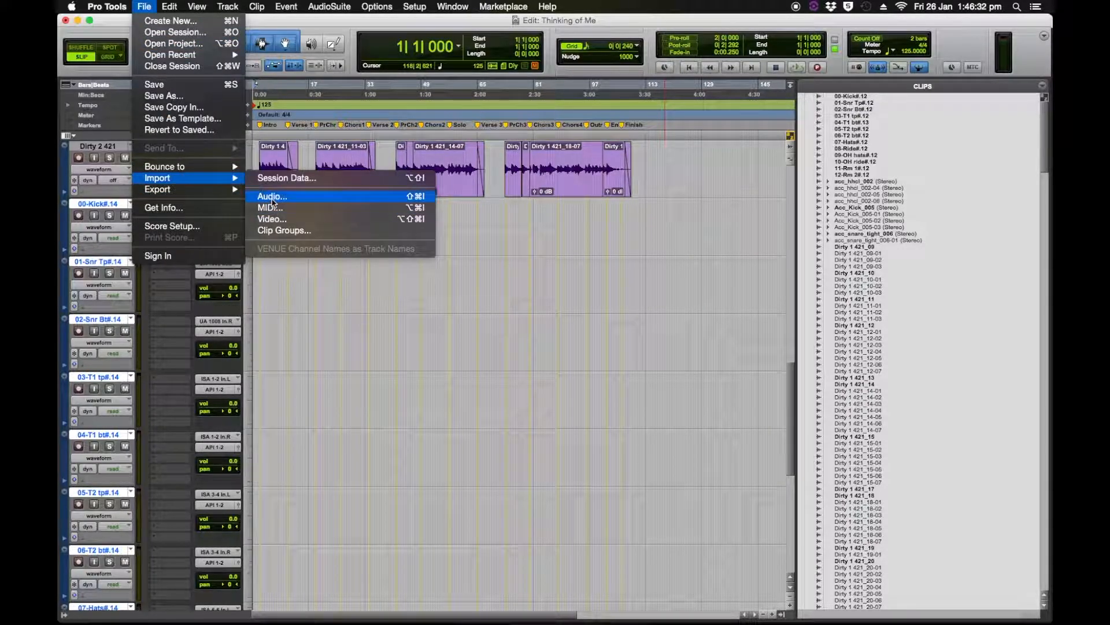
left_click(272, 196)
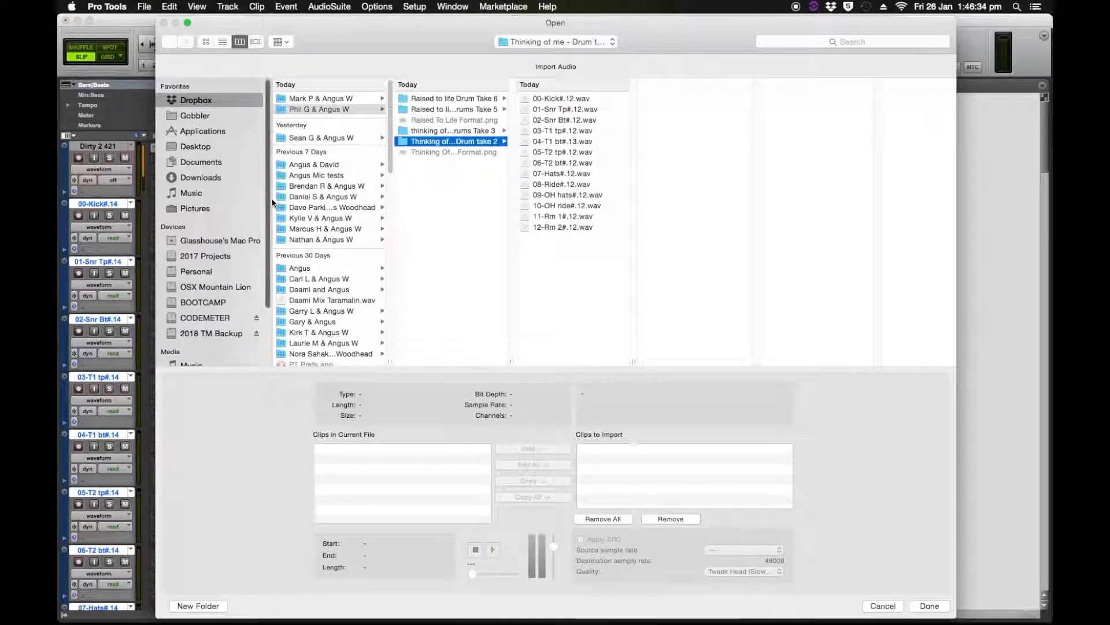
left_click(454, 130)
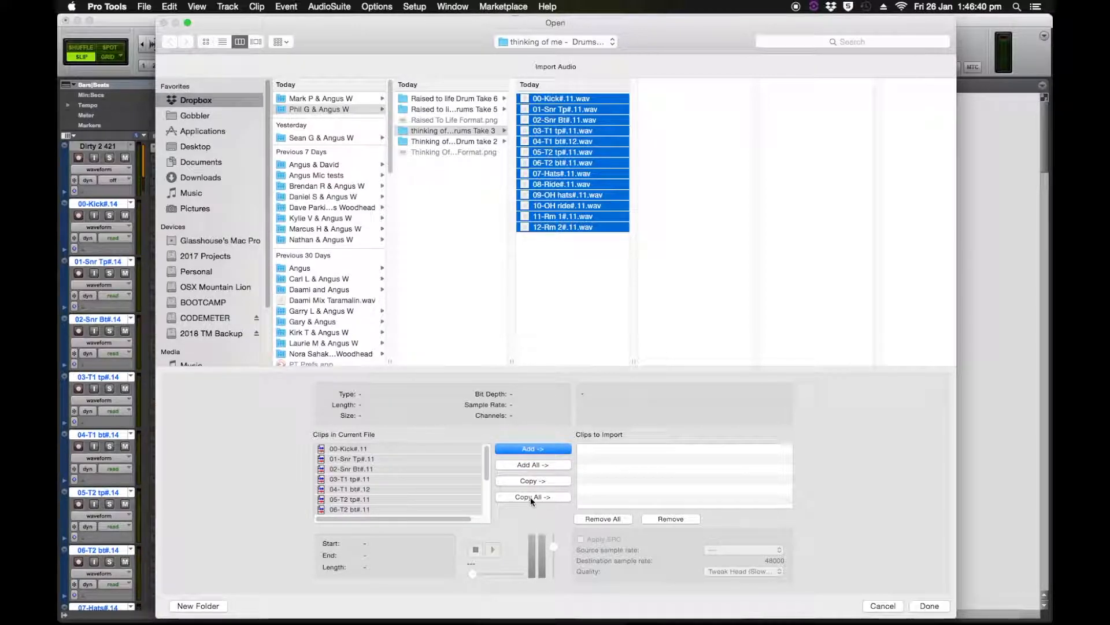
left_click(532, 496)
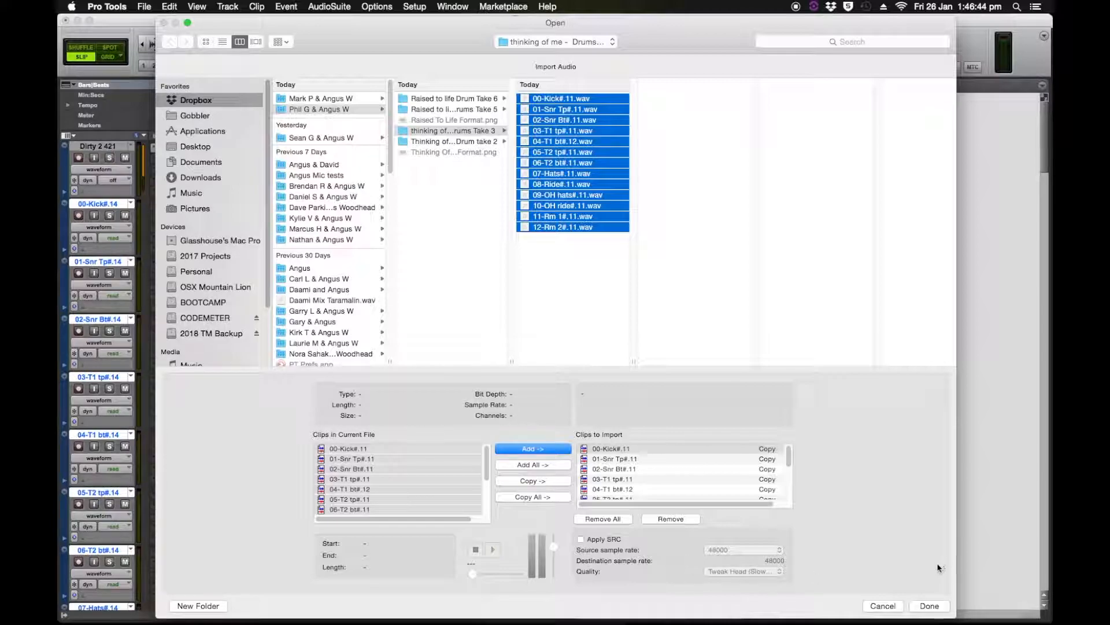
left_click(928, 605)
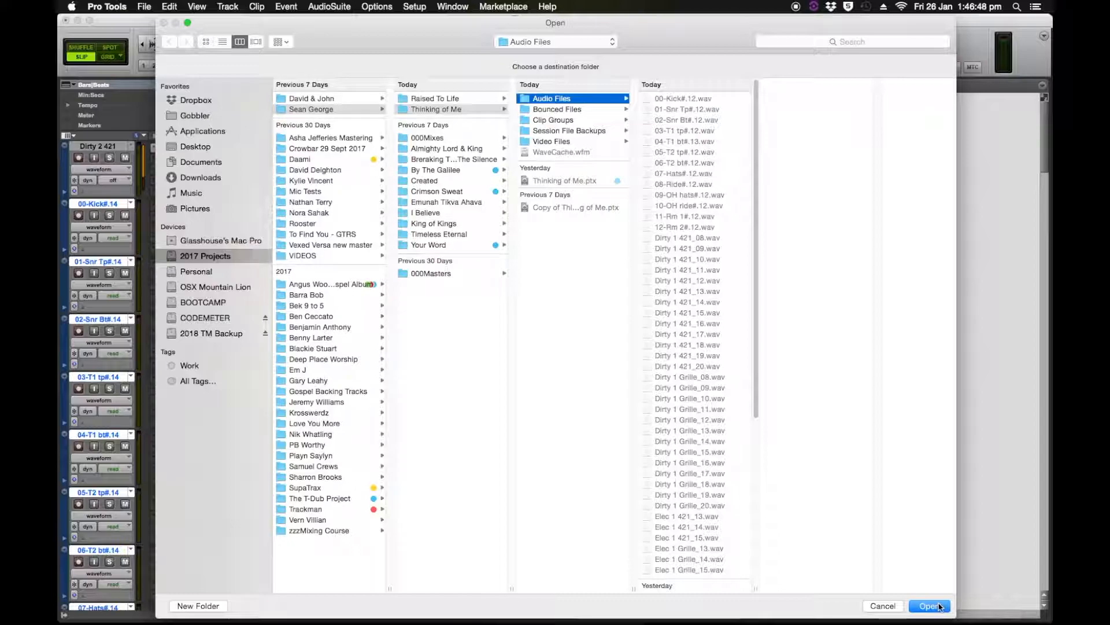
Step: Accept the session's Audio Files folder and send imported Take 3 files to the Clip List
left_click(928, 605)
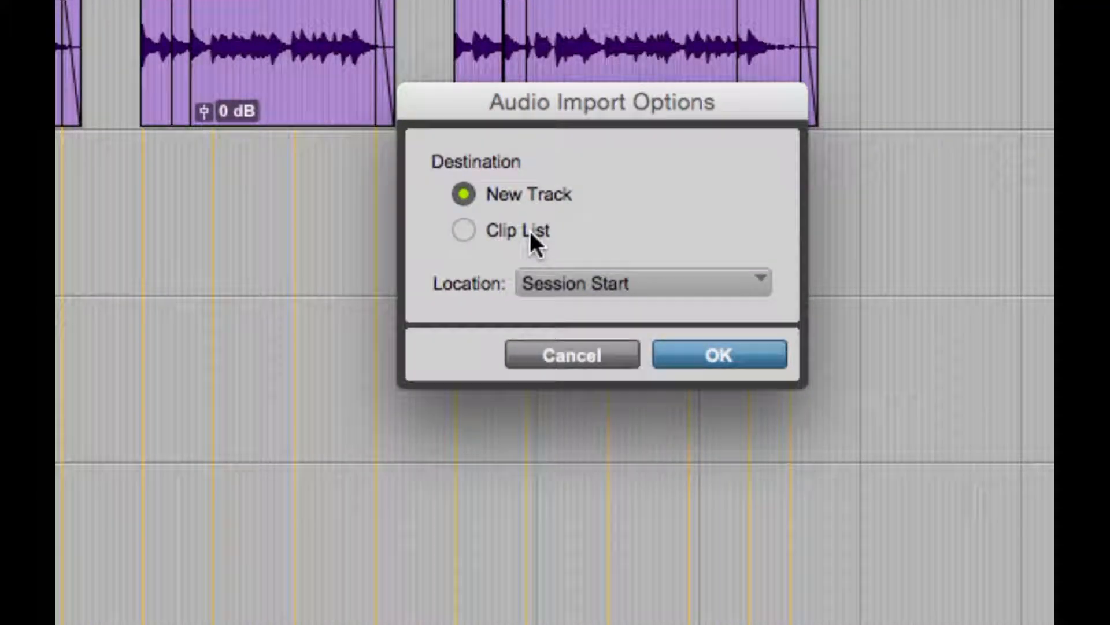
left_click(464, 230)
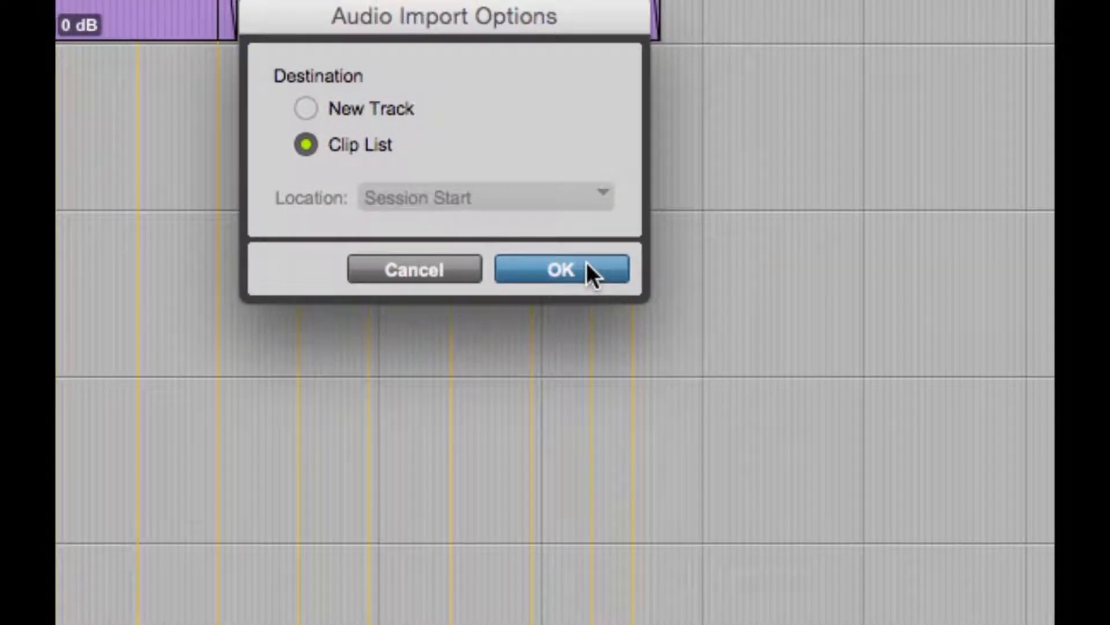
Step: Confirm the import options so the Take 3 drum clips reach the Clips List
left_click(559, 269)
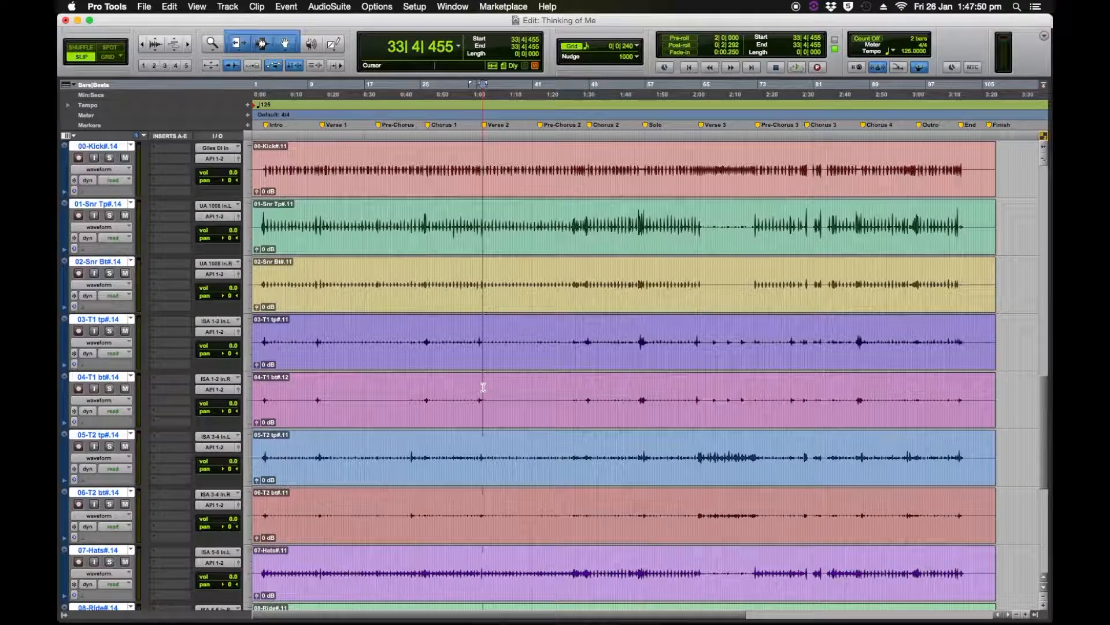
Step: Switch the grouped drum tracks back to the .12 playlist and show the playlist list
left_click(130, 146)
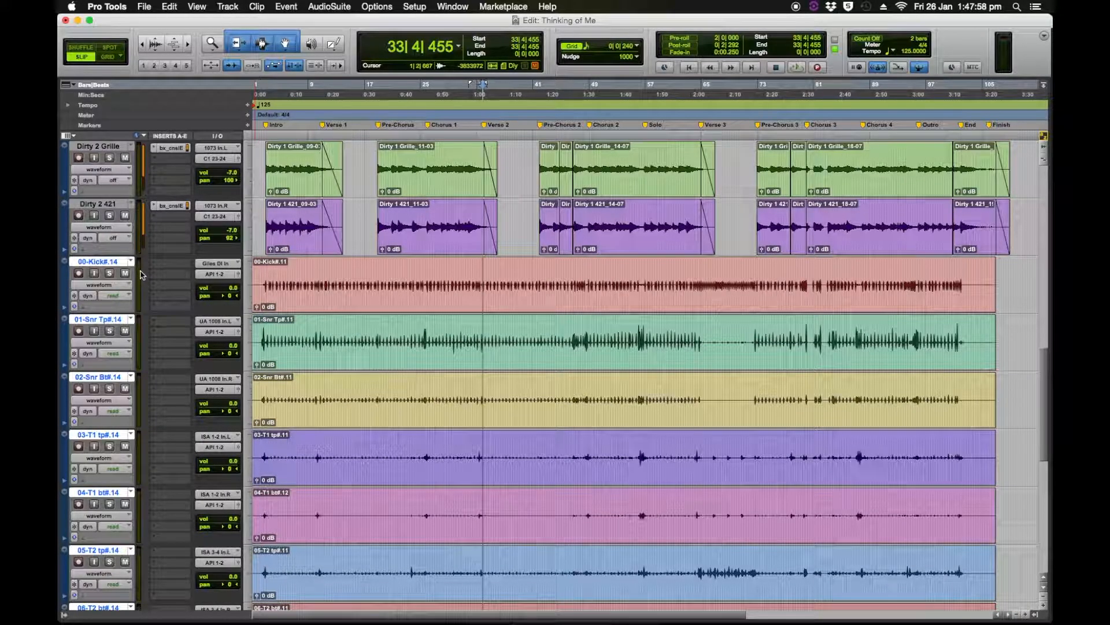
left_click(130, 262)
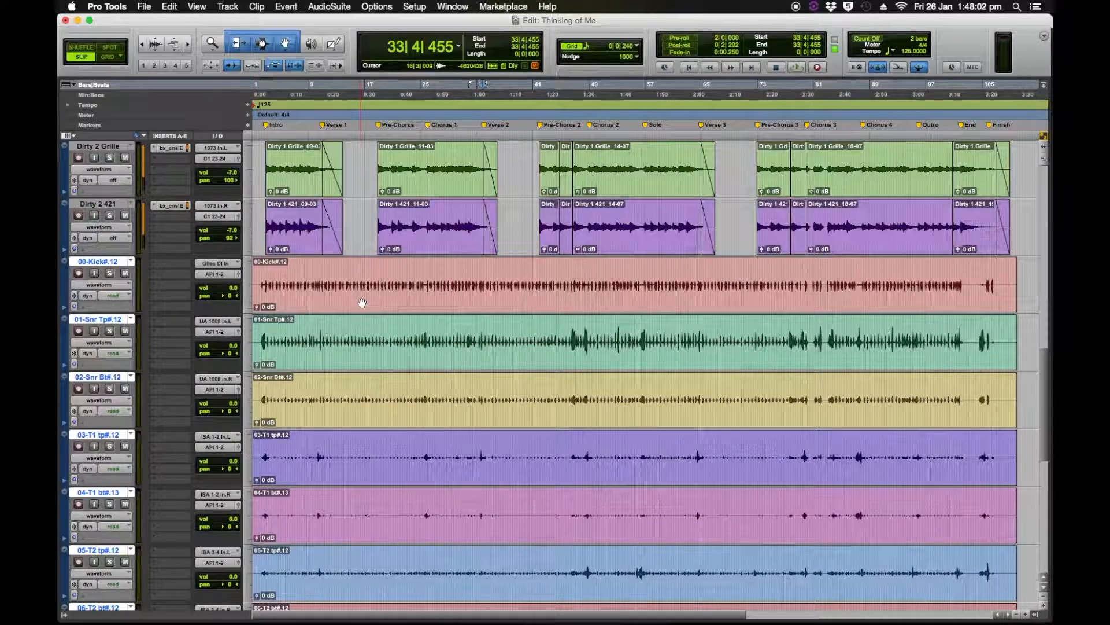
left_click(130, 261)
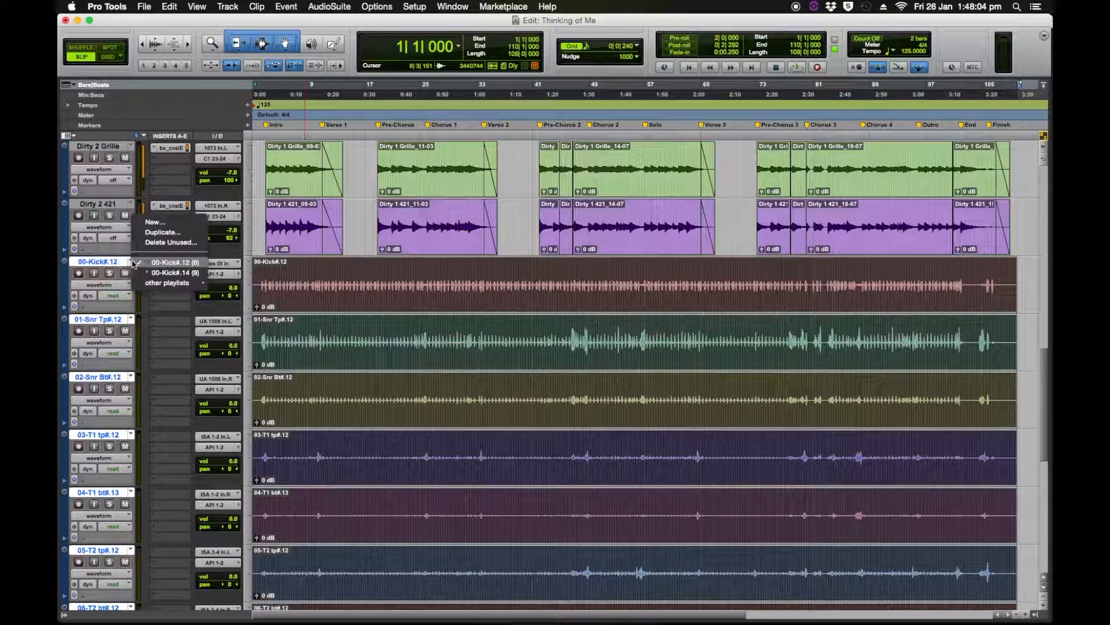